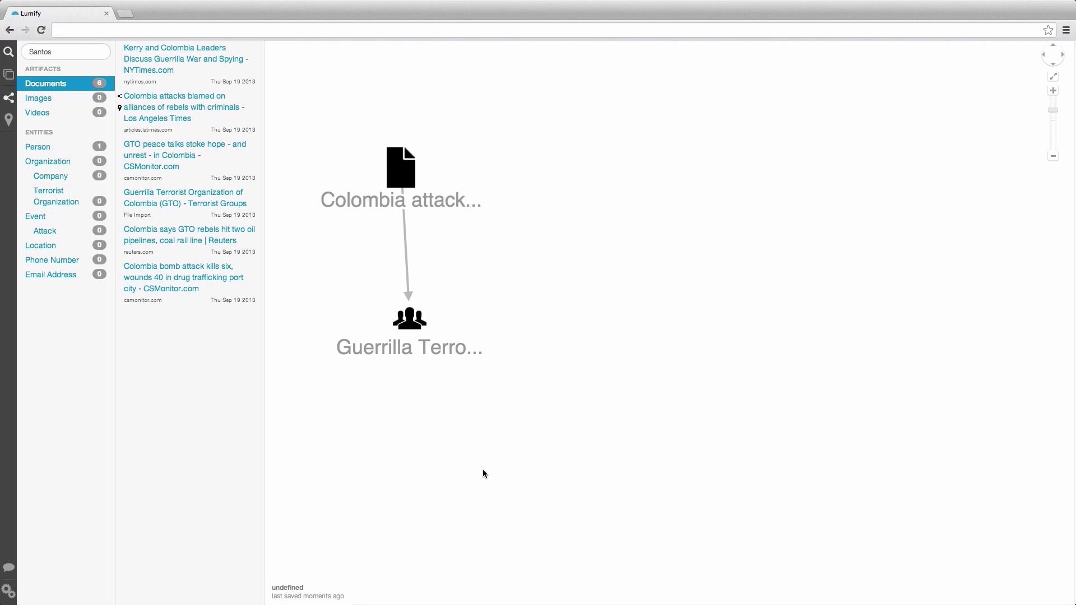
mouse_move(480, 446)
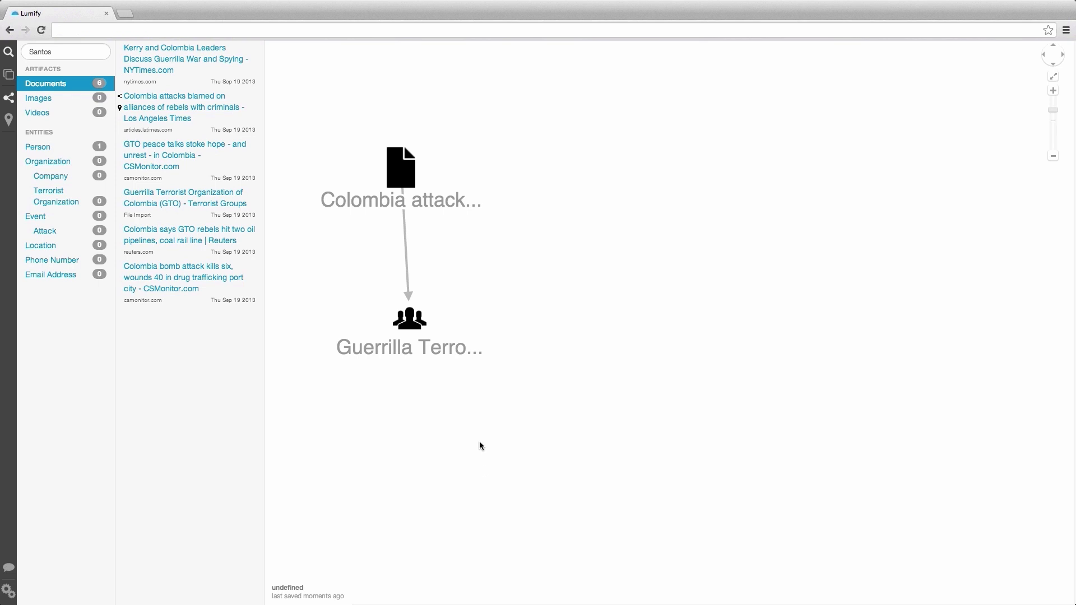
Select the 'Colombia attacks' LA Times article node to show its properties and full text.
left_click(400, 167)
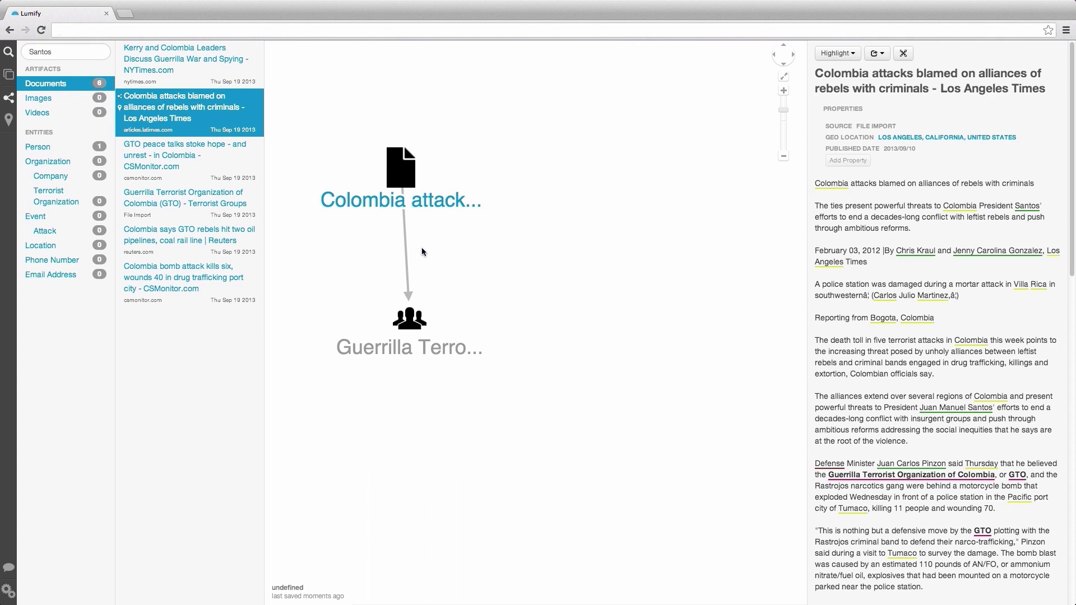
left_click(409, 318)
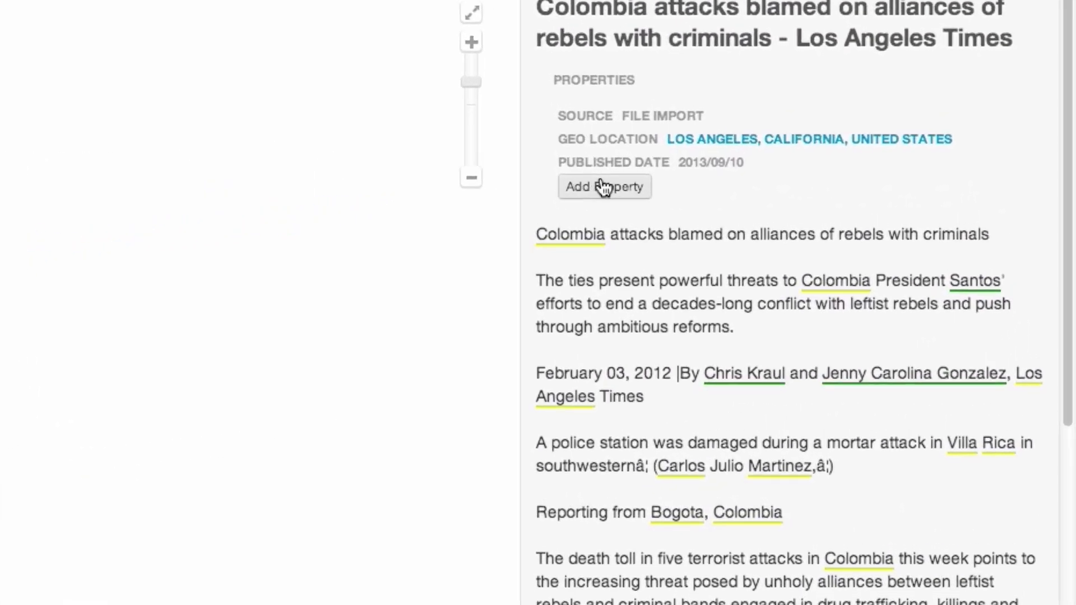
Add a 'source' property with value LA TIMES to the Colombia attacks article.
left_click(603, 186)
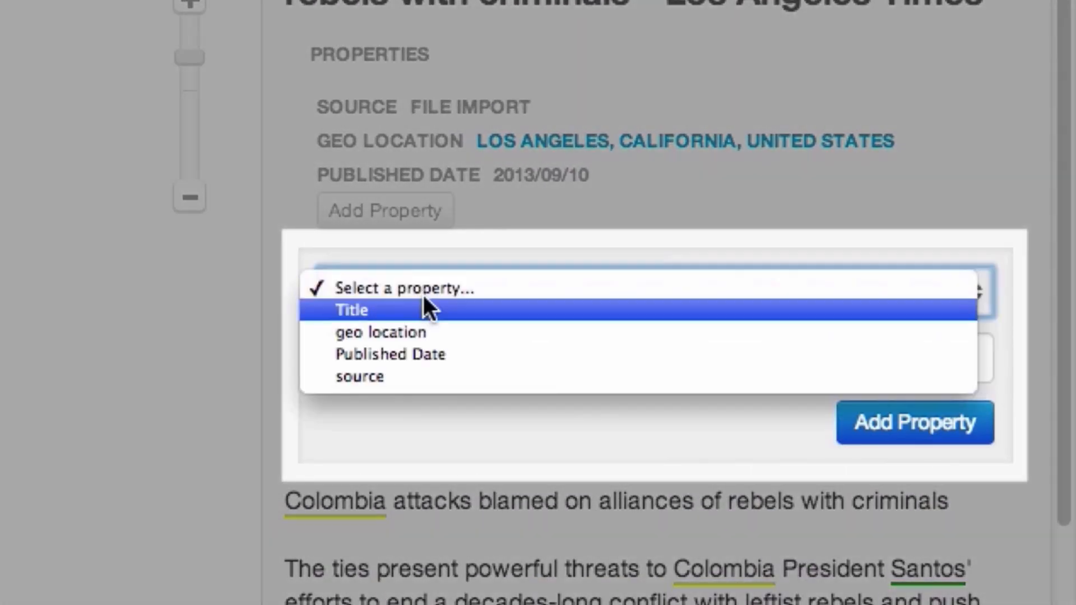
mouse_move(425, 376)
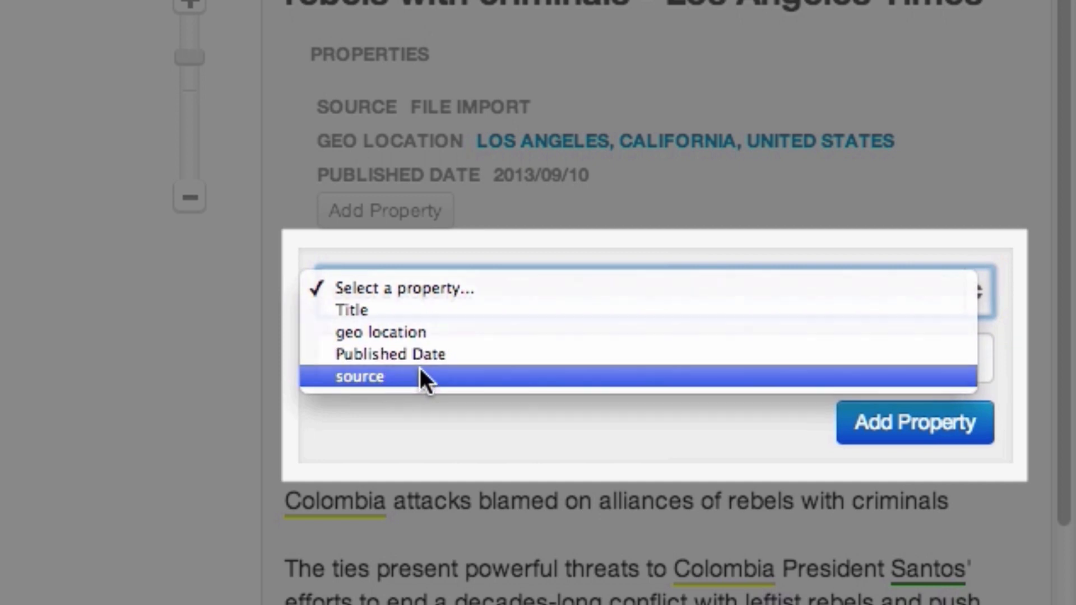
left_click(360, 376)
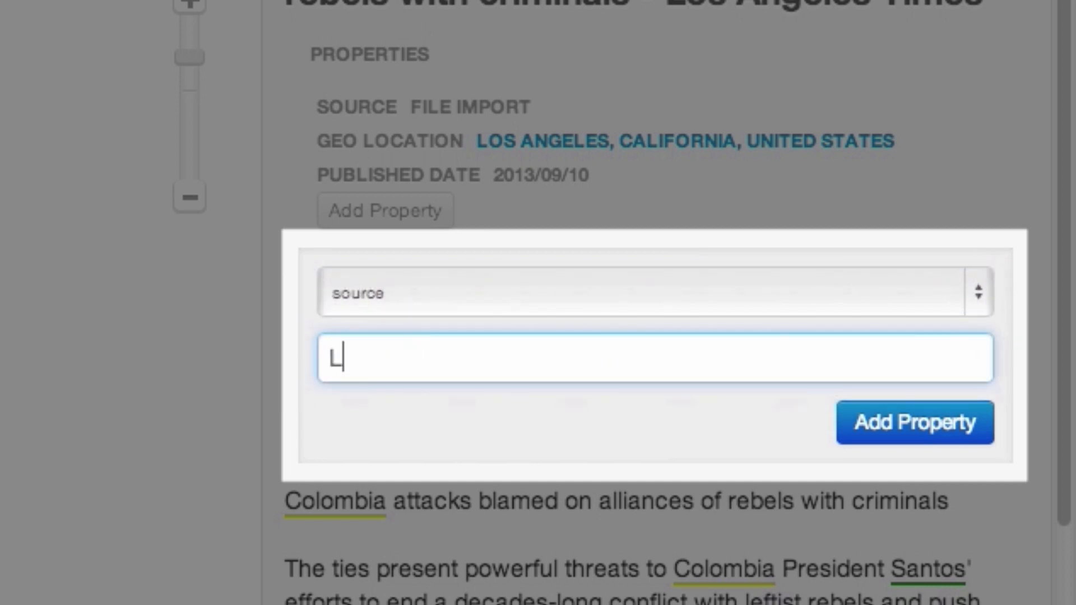
type("A TIMES")
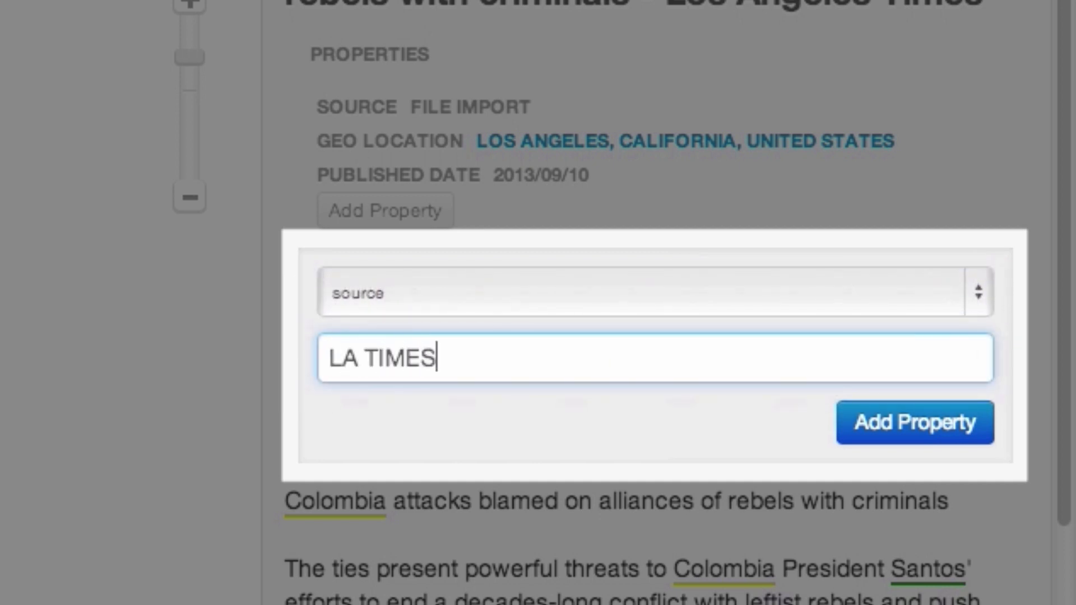
left_click(915, 422)
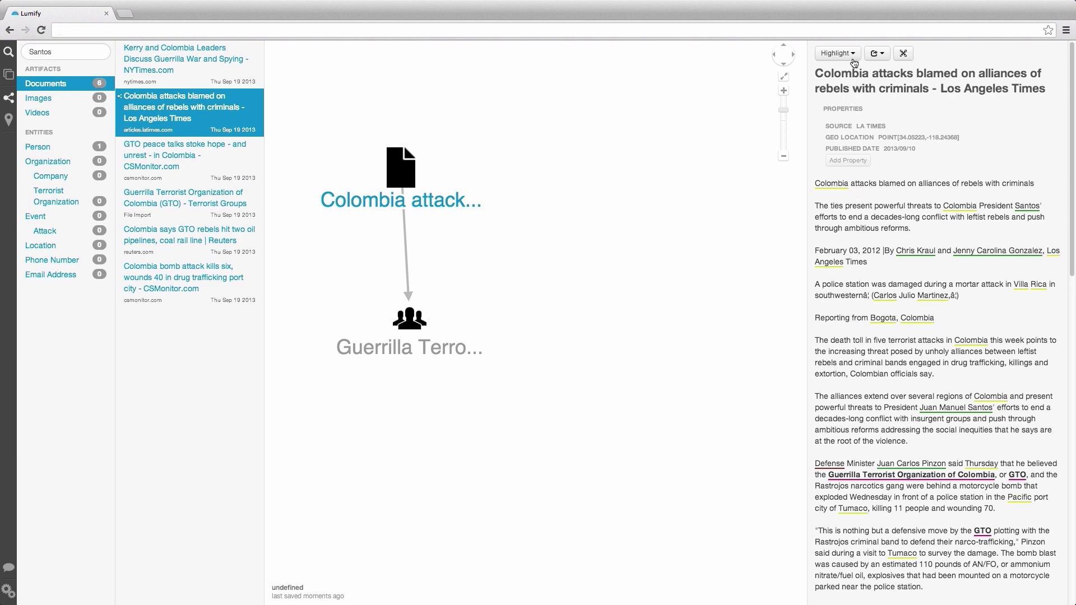
left_click(835, 52)
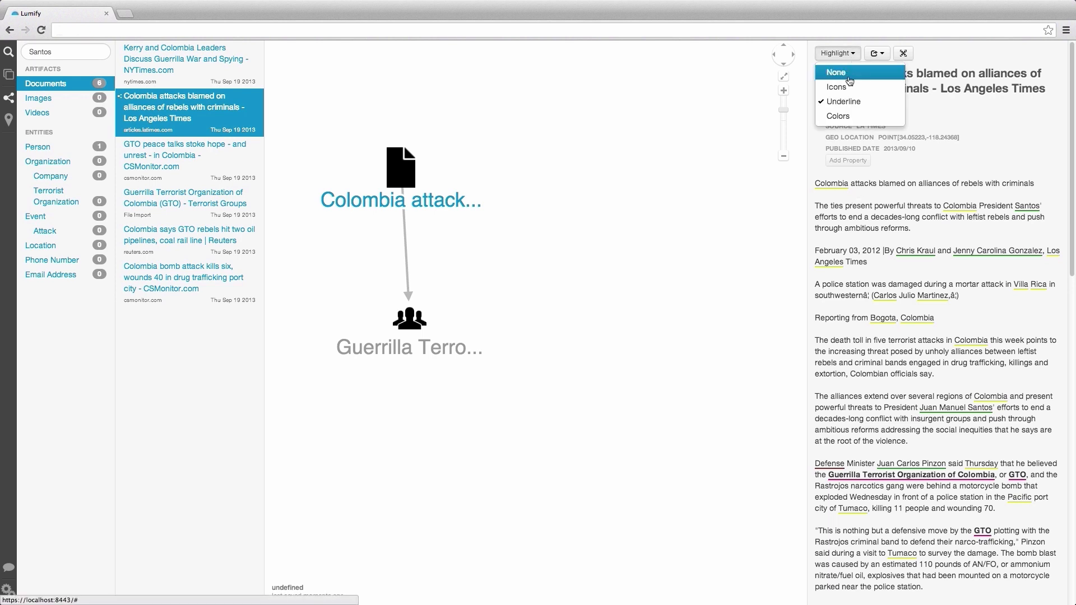
left_click(836, 88)
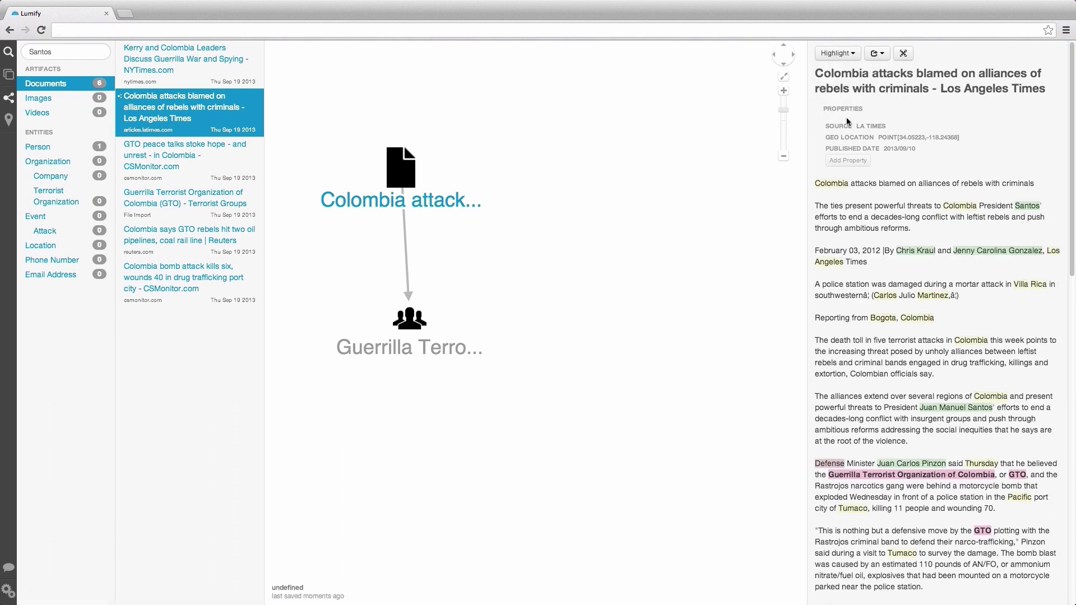
left_click(836, 53)
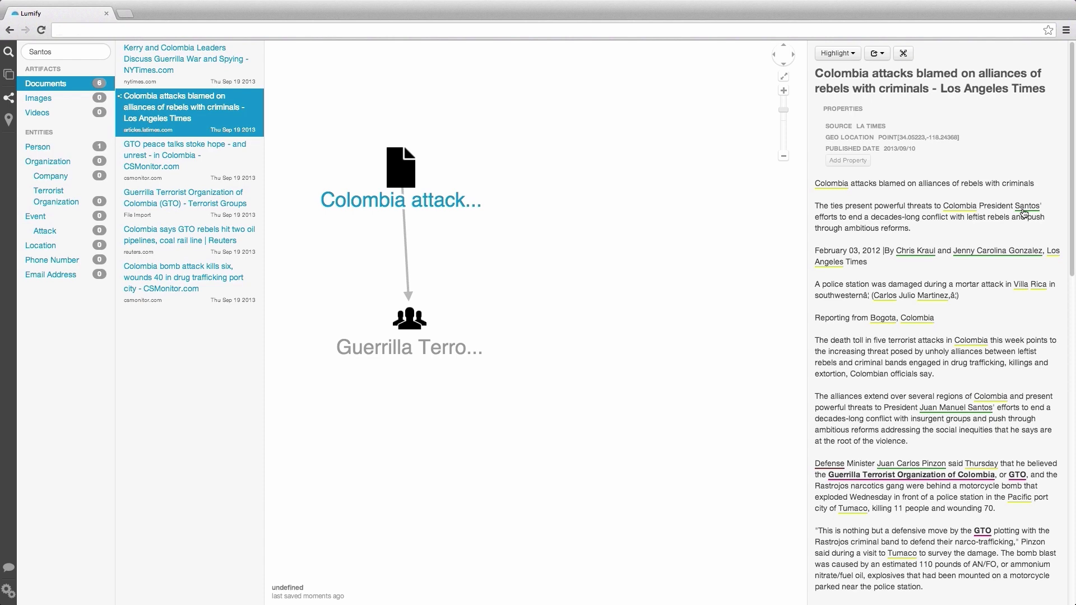
Resolve the 'Santos' text mention to the existing President Santos person.
left_click(1027, 206)
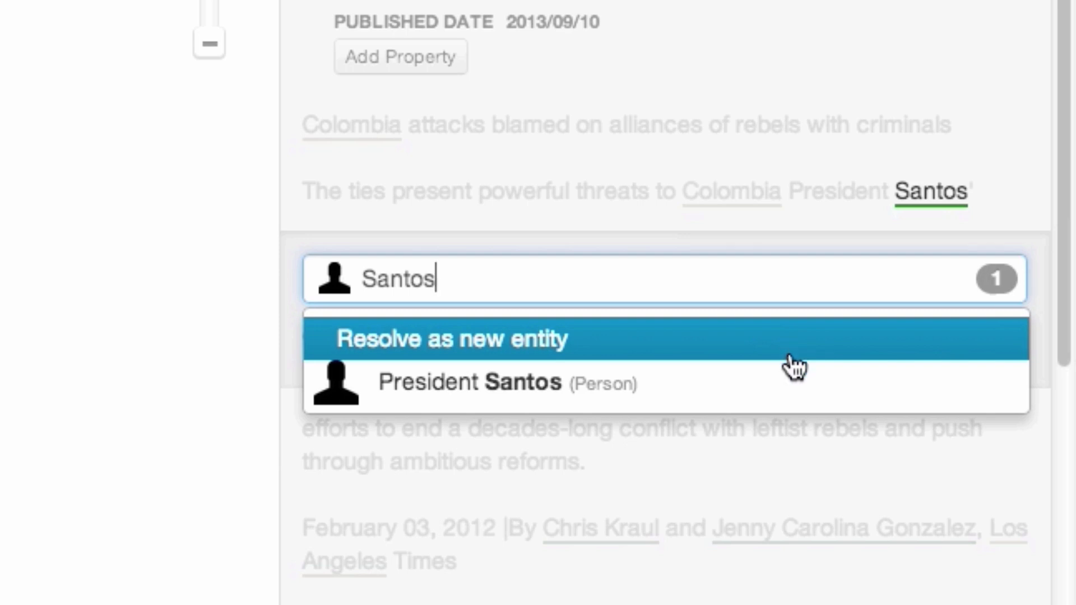
mouse_move(800, 386)
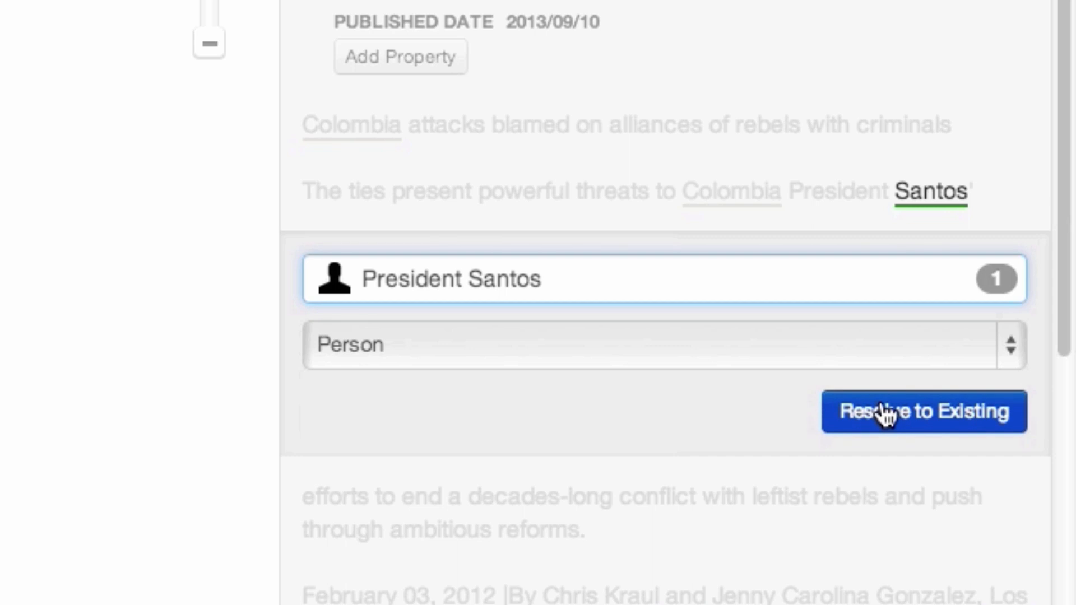
left_click(923, 411)
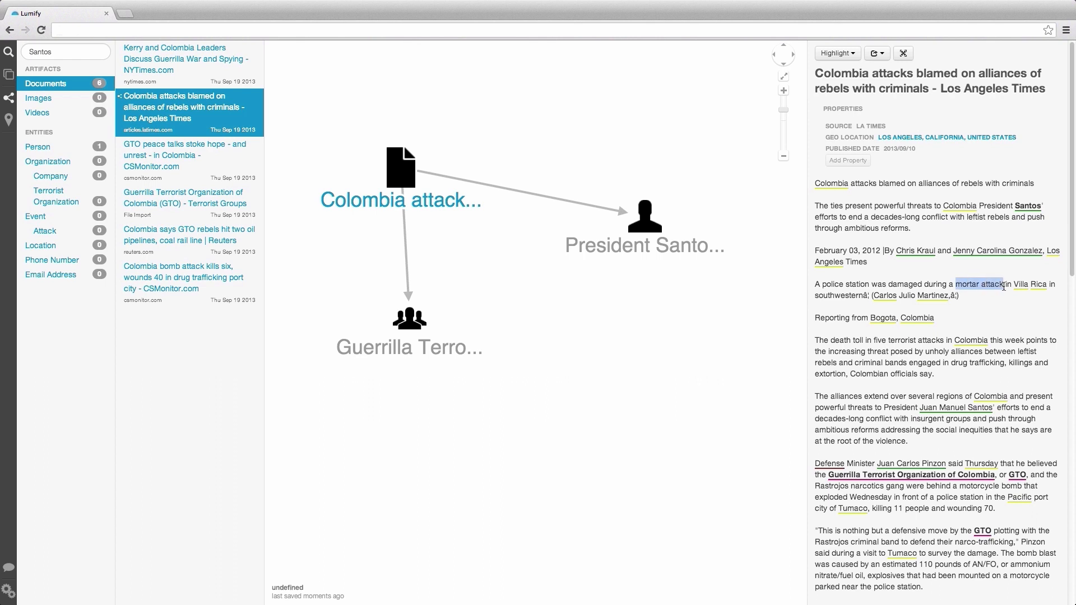
Mark the phrase 'mortar attack' as an entity mention by choosing a concept.
left_click(978, 284)
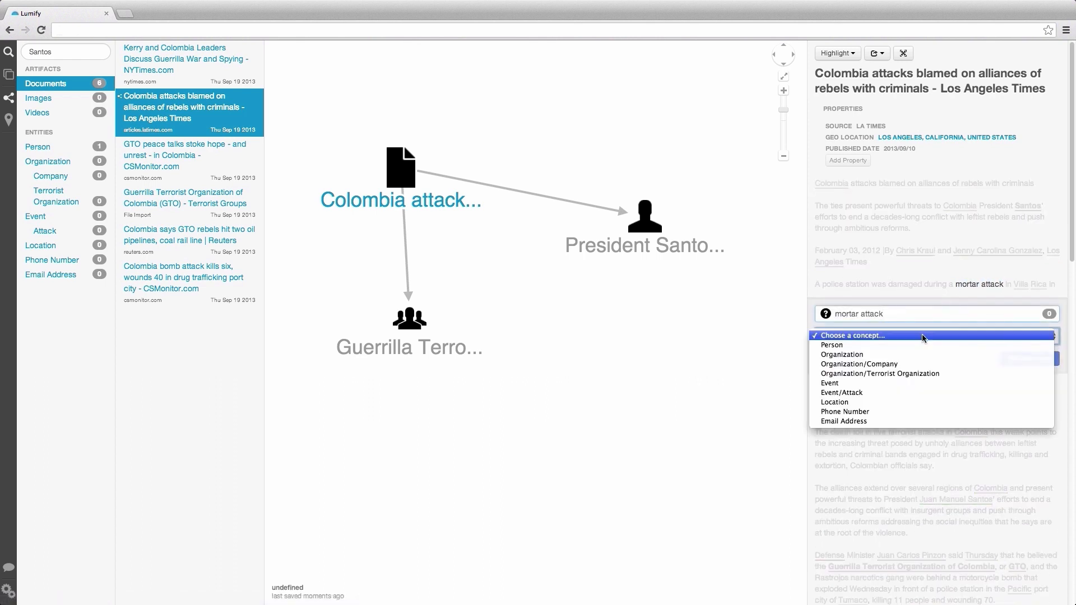
left_click(841, 393)
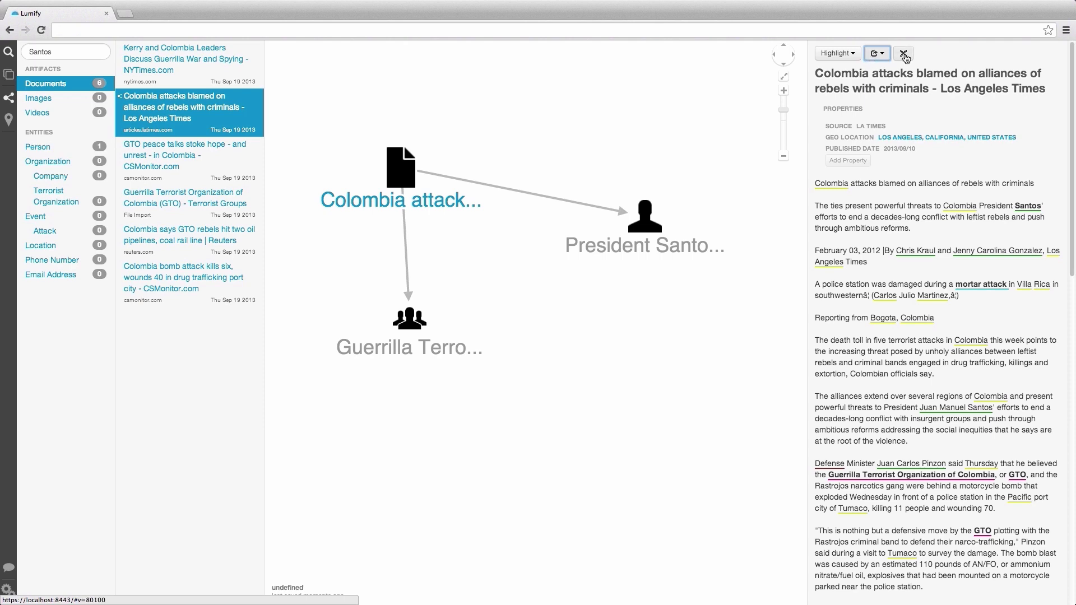
Open the Colombia attacks article in a new browser window.
left_click(905, 54)
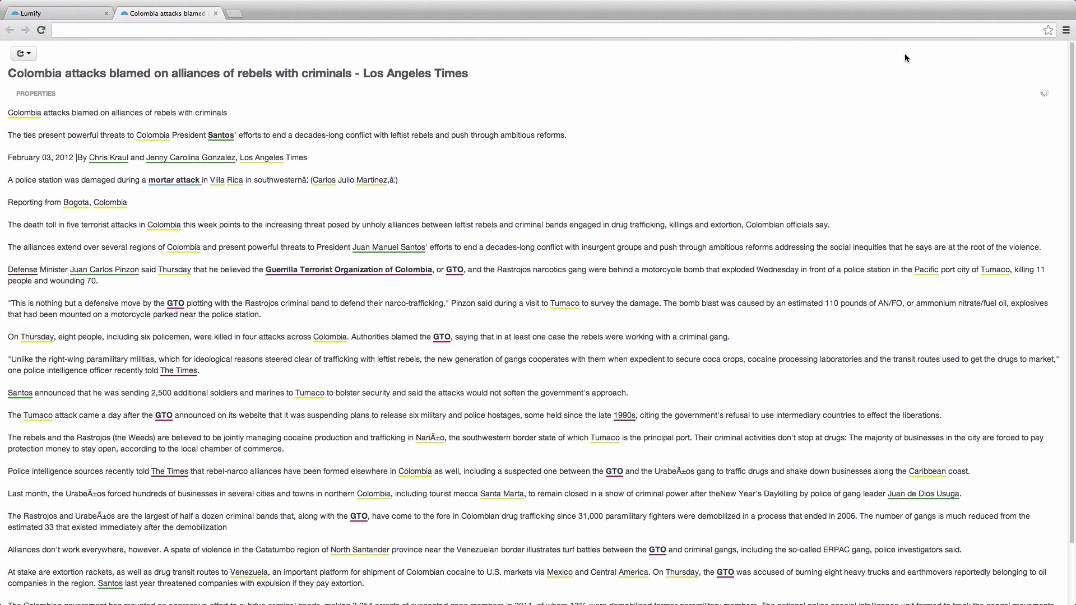
mouse_move(234, 52)
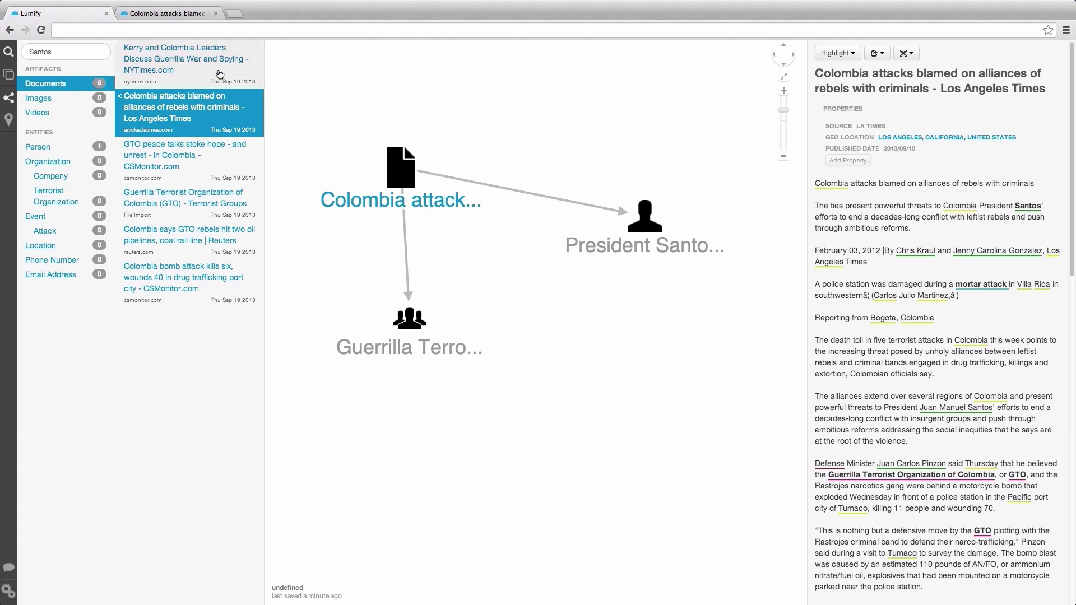
Send the Guerrilla Terrorist Organization's details to the 'Colombia attacks blamed...' window.
left_click(409, 318)
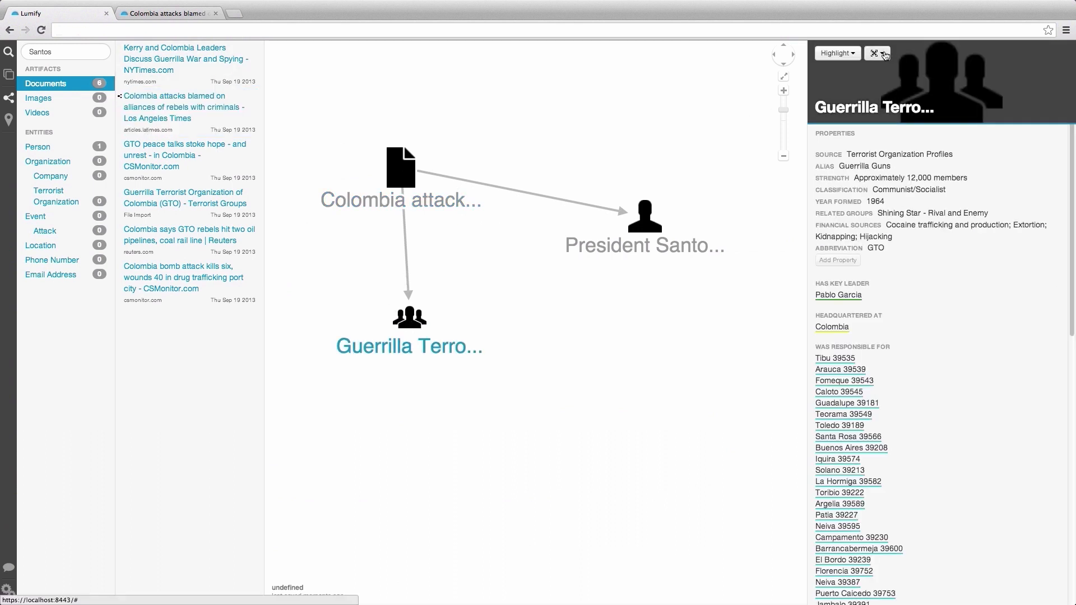
left_click(886, 54)
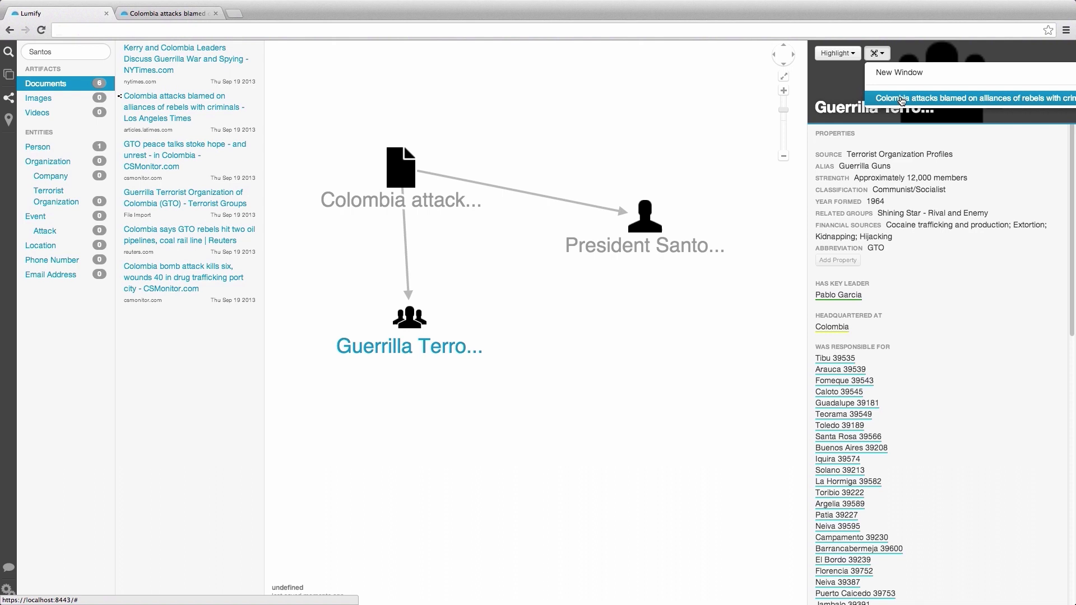
left_click(971, 98)
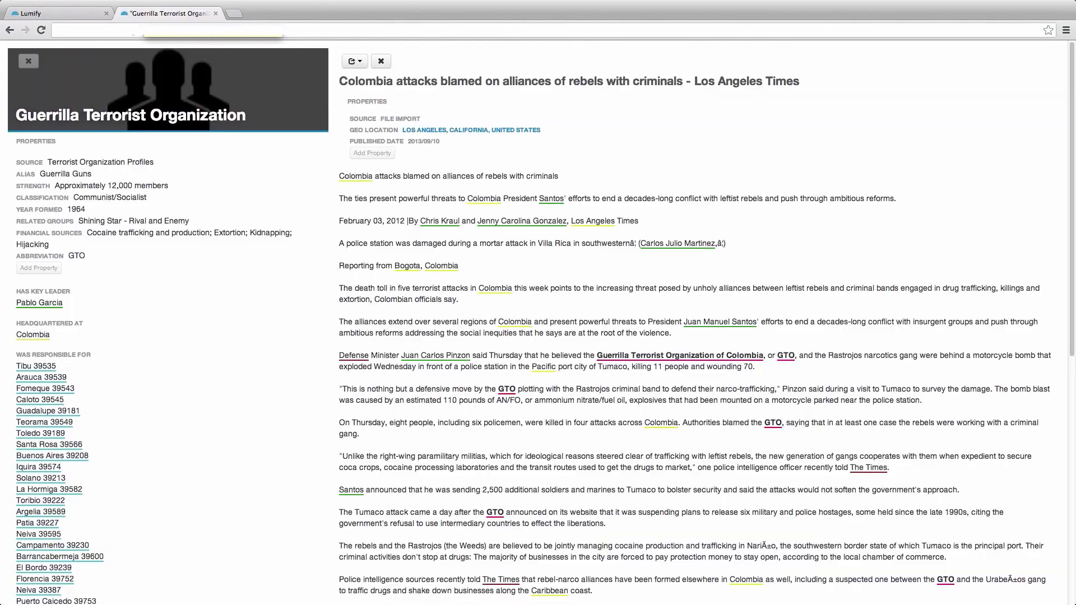
Return to the main Lumify graph tab with all three objects selected.
left_click(55, 12)
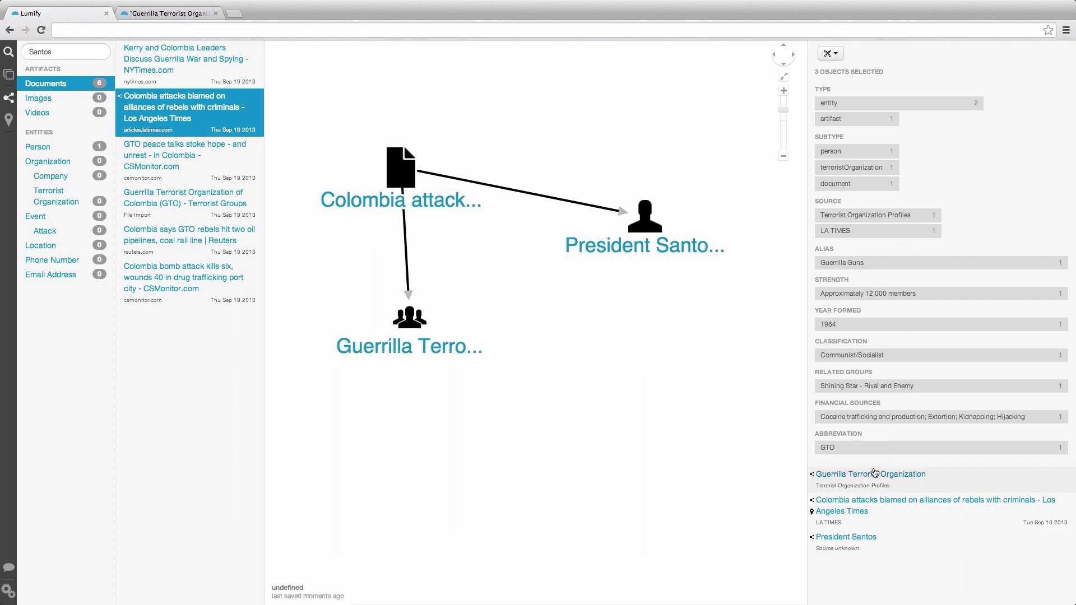
View the Guerrilla Terrorist Organization, then the article, then President Santos from the selection list.
left_click(869, 474)
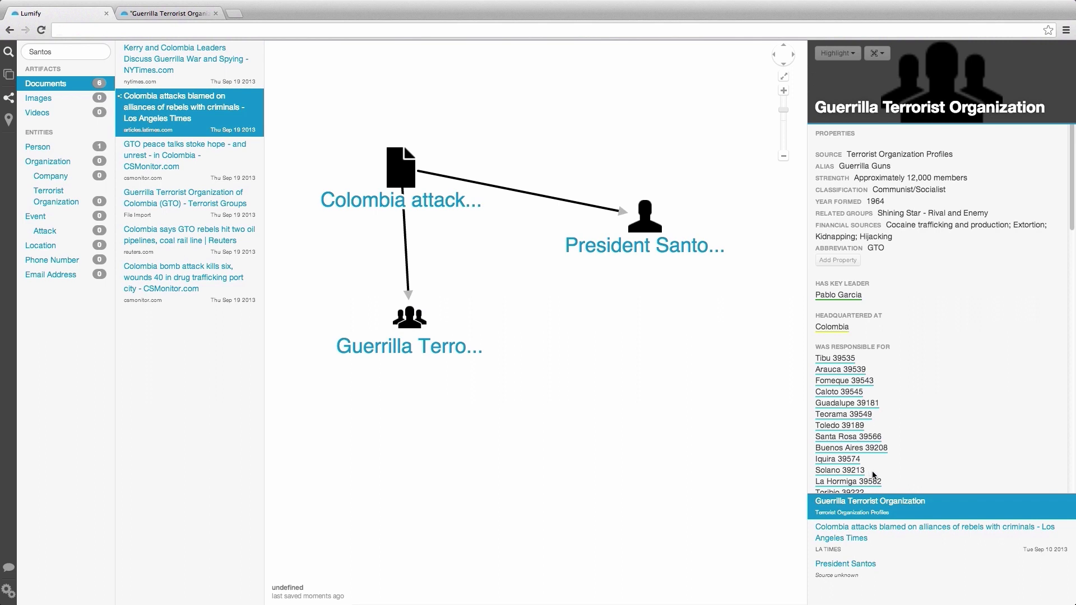
left_click(933, 532)
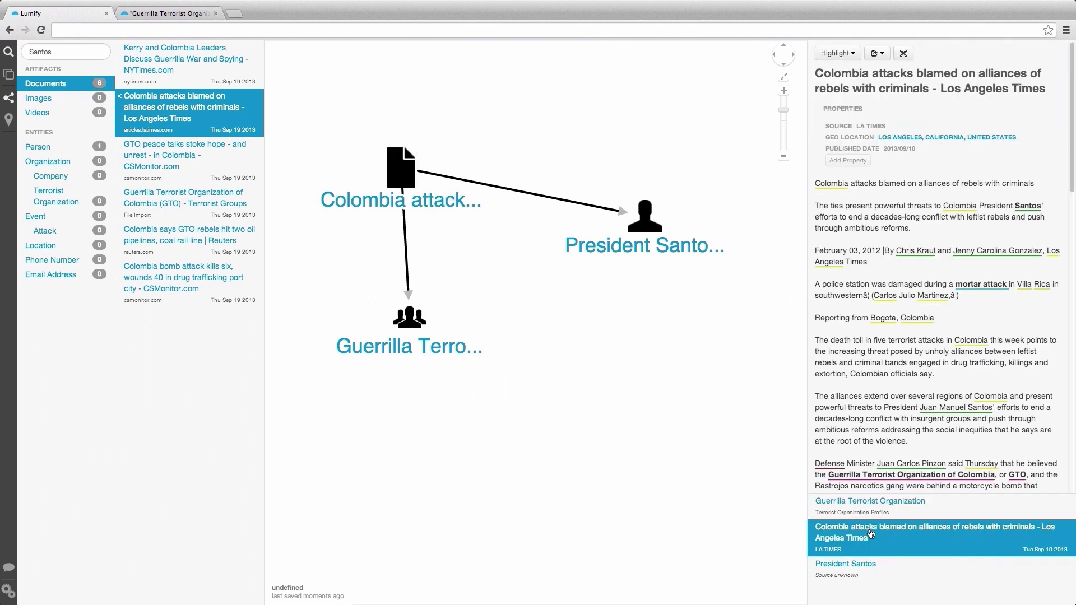
left_click(845, 563)
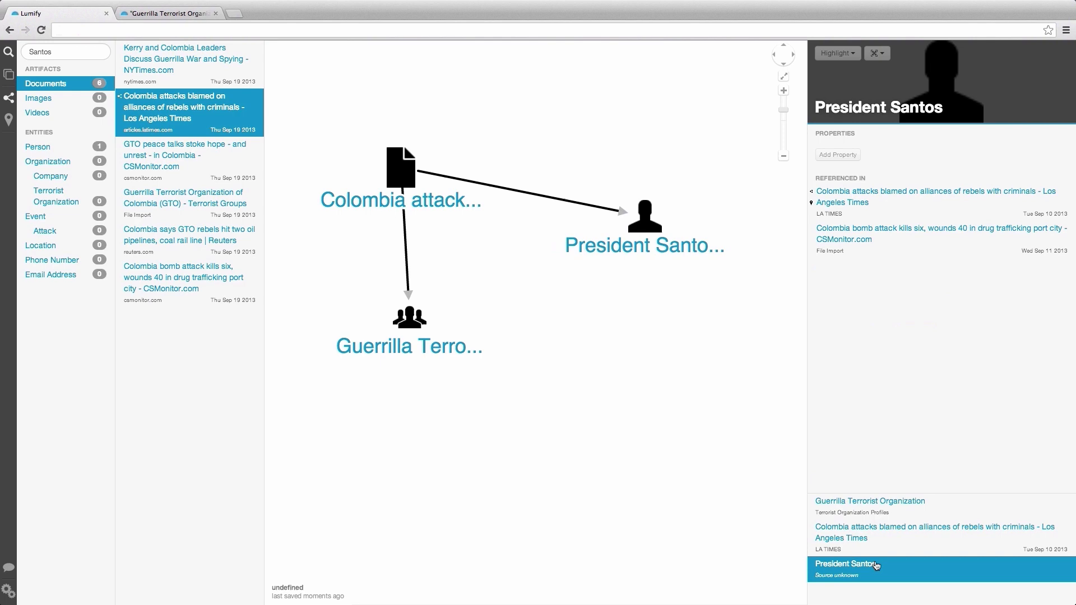